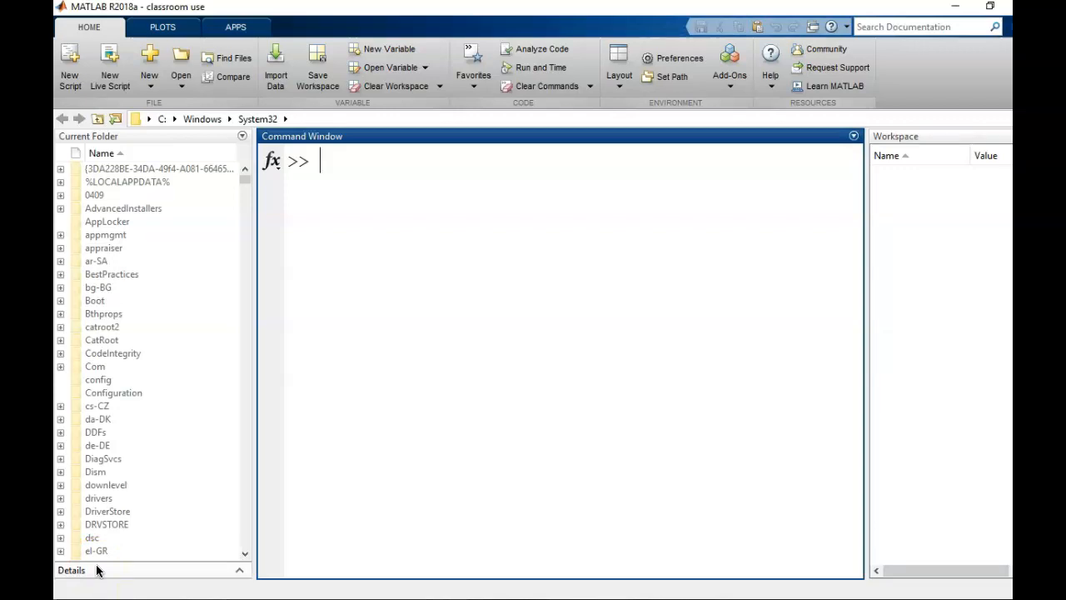
mouse_move(198, 307)
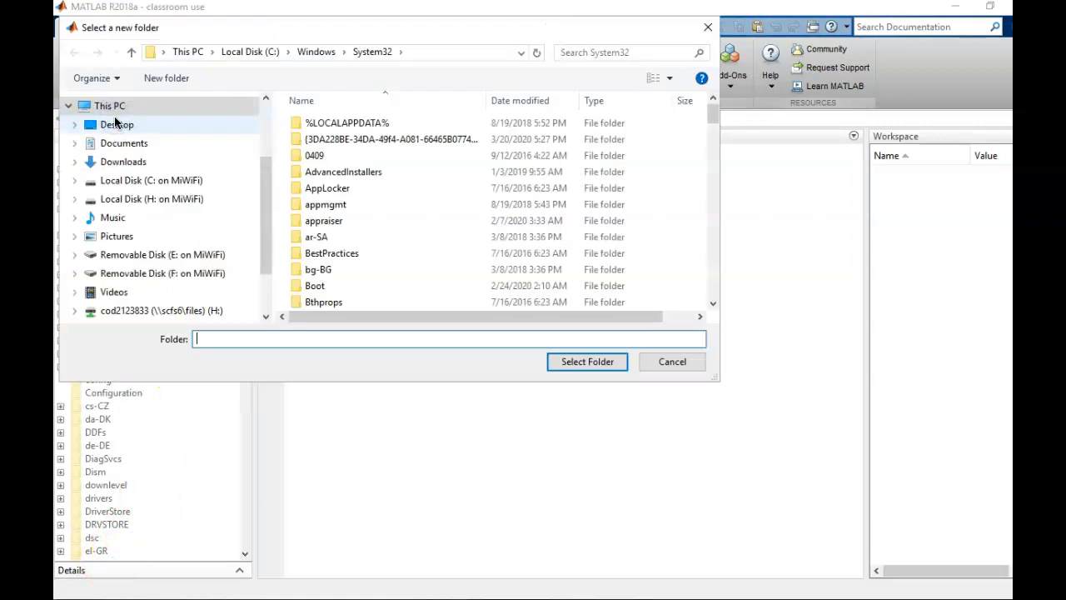
Set F:\ECE105_online\mfiles_data as the current folder
left_click(161, 273)
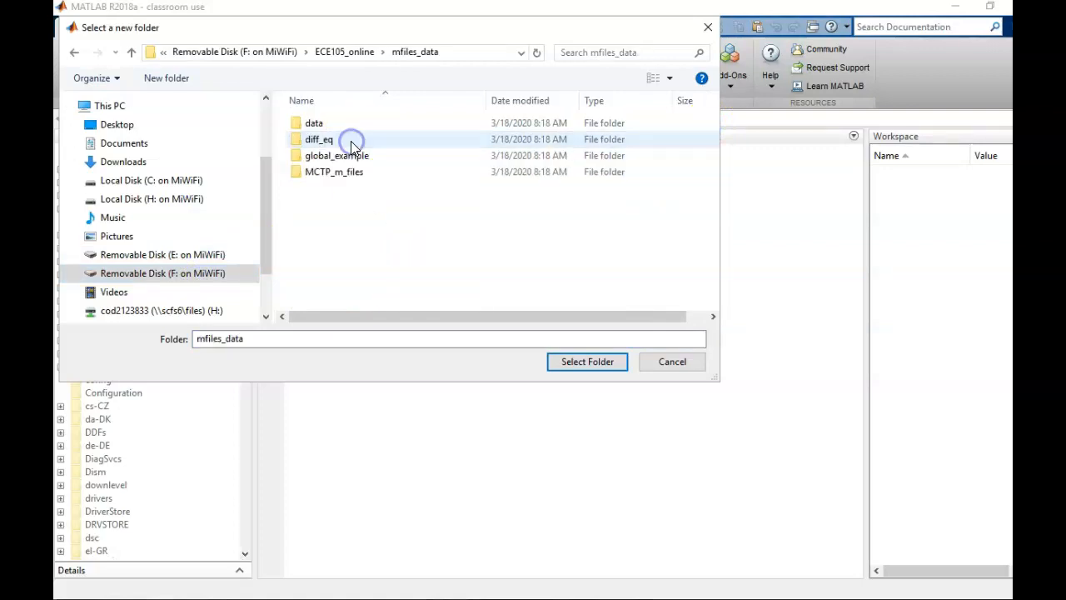
left_click(587, 361)
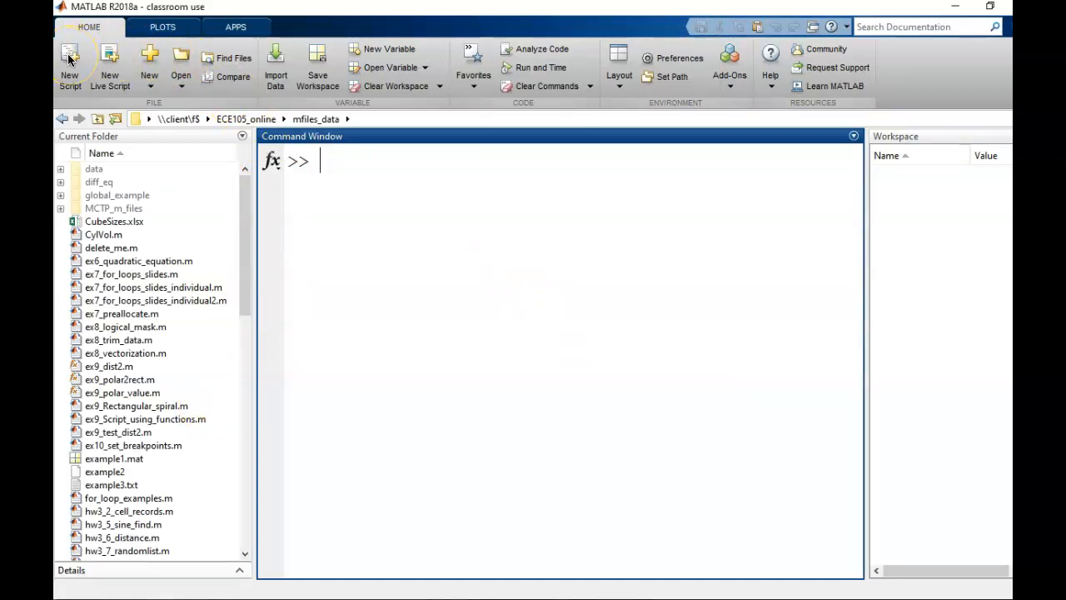
Create a new script with sent1 = 'My name is Cody'; and disp(sent1);
left_click(69, 63)
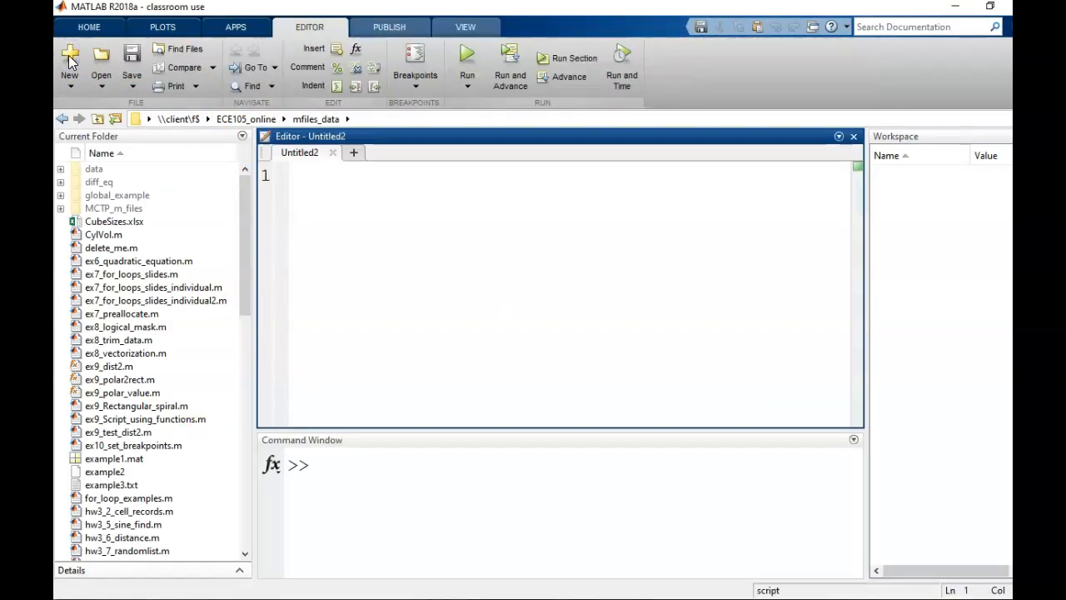
mouse_move(585, 276)
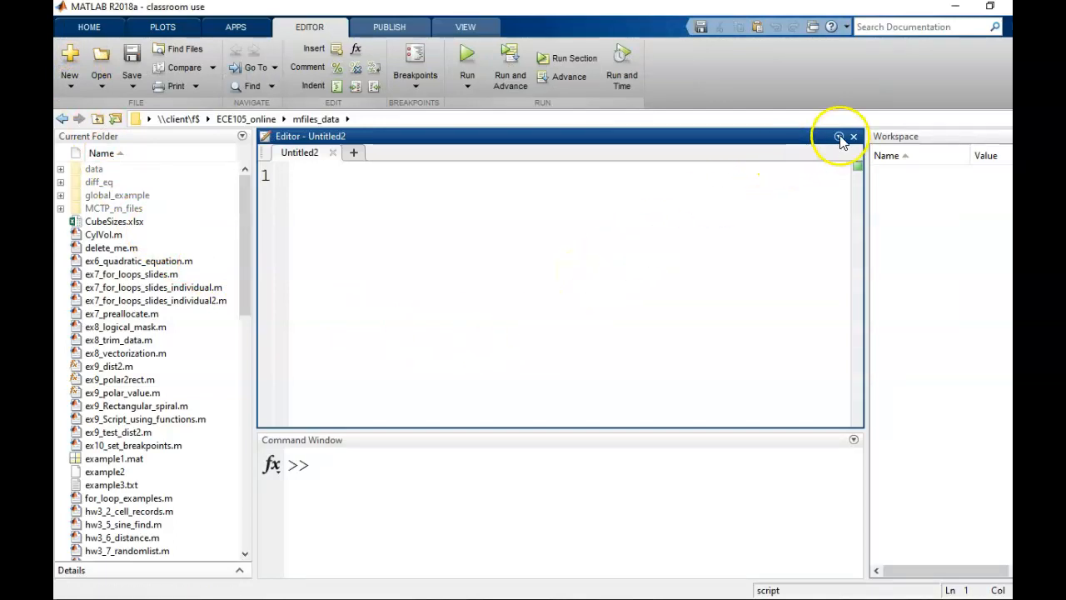
type("se")
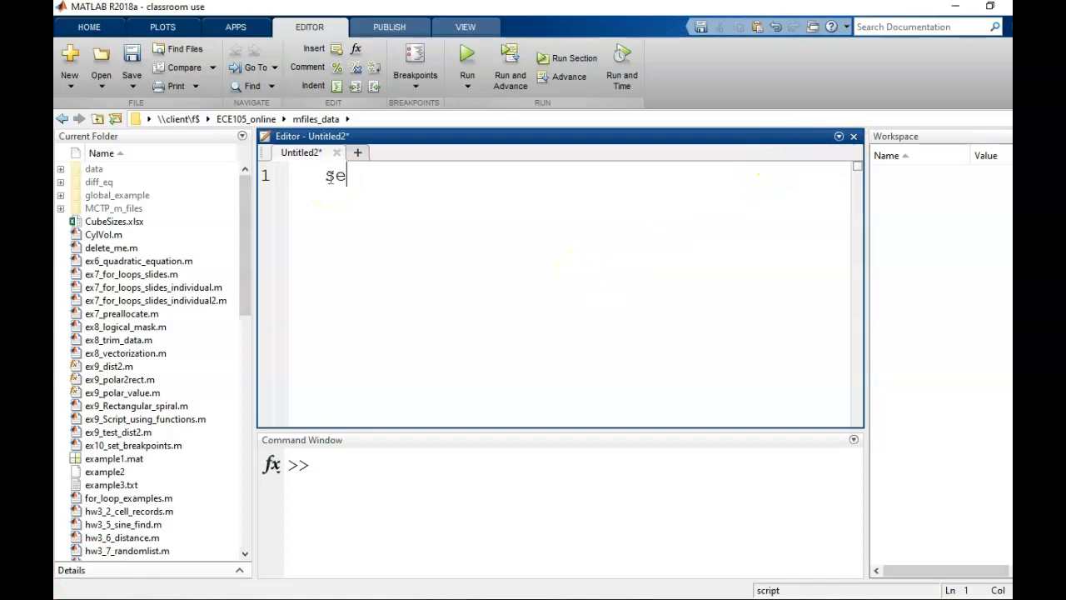
type("nt1 =")
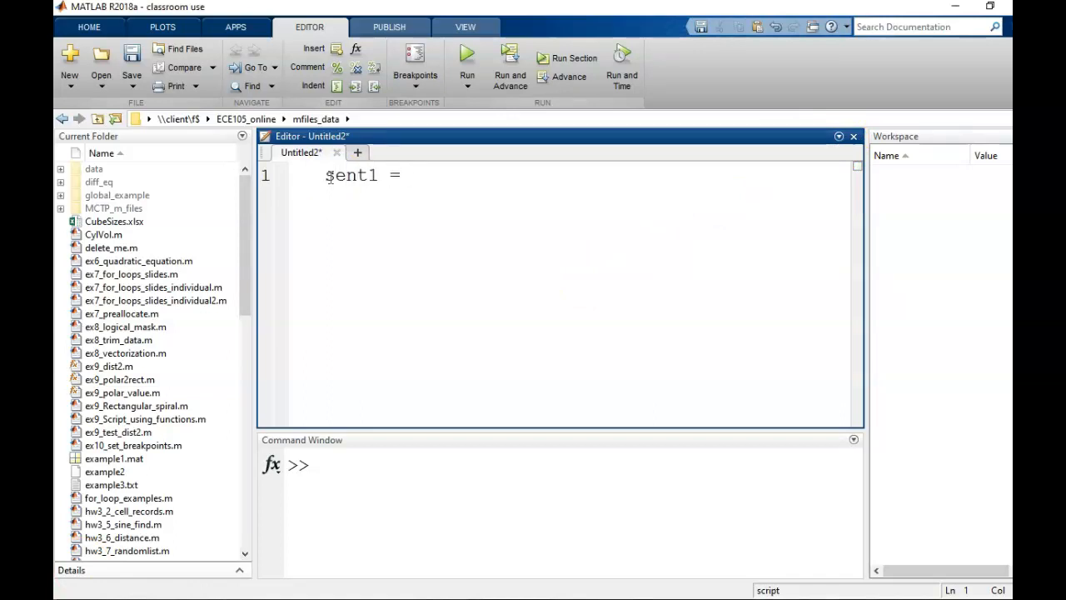
type("'My name is")
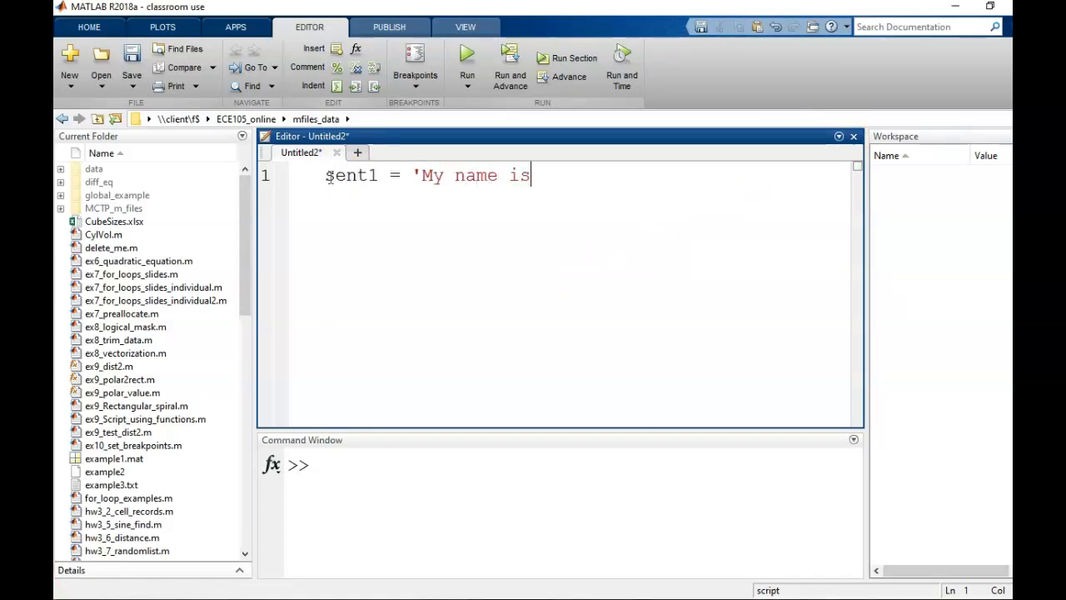
type("Cody';")
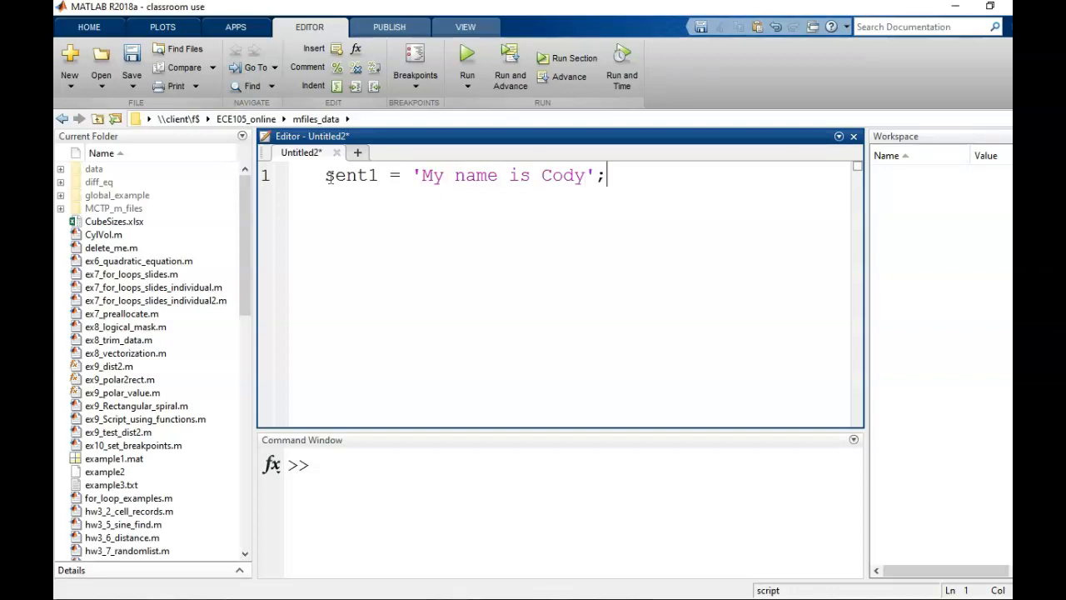
type("d")
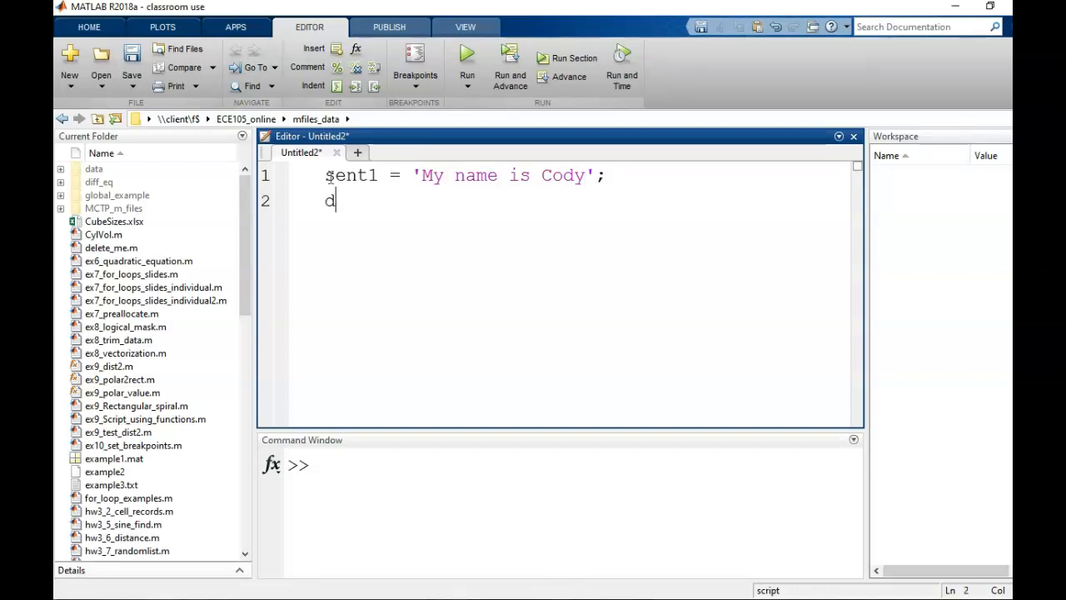
type("isp(sent1")
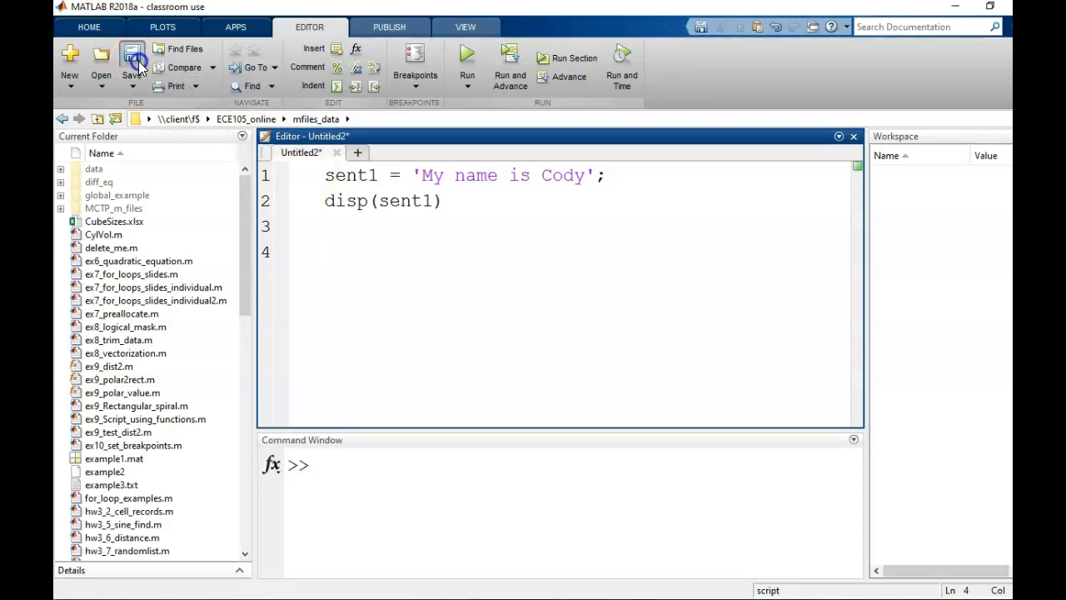
Save the untitled script as a_script.m in mfiles_data
left_click(133, 53)
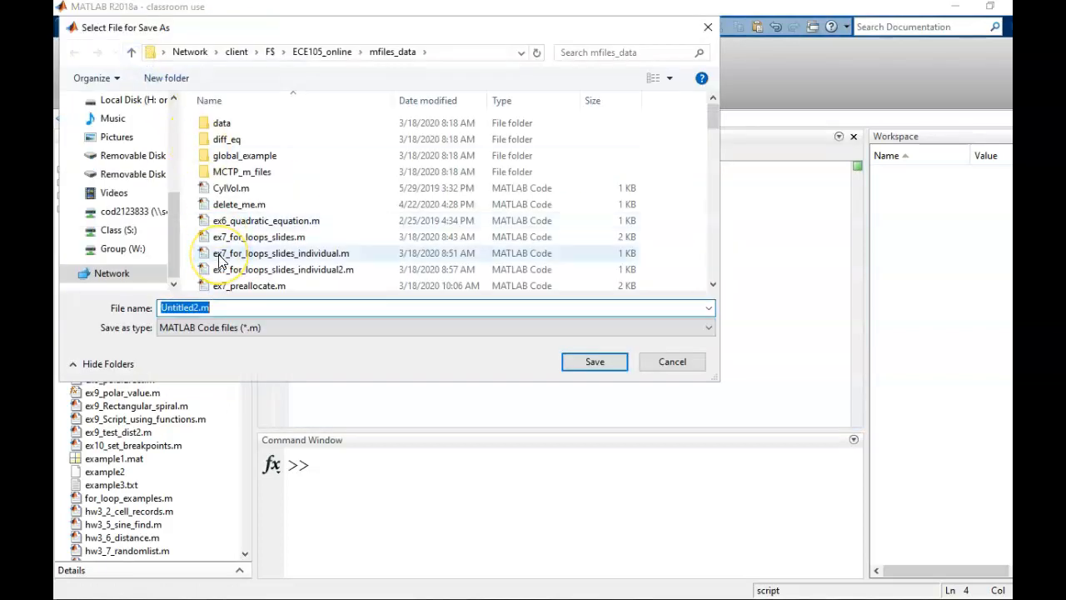
type("a_script")
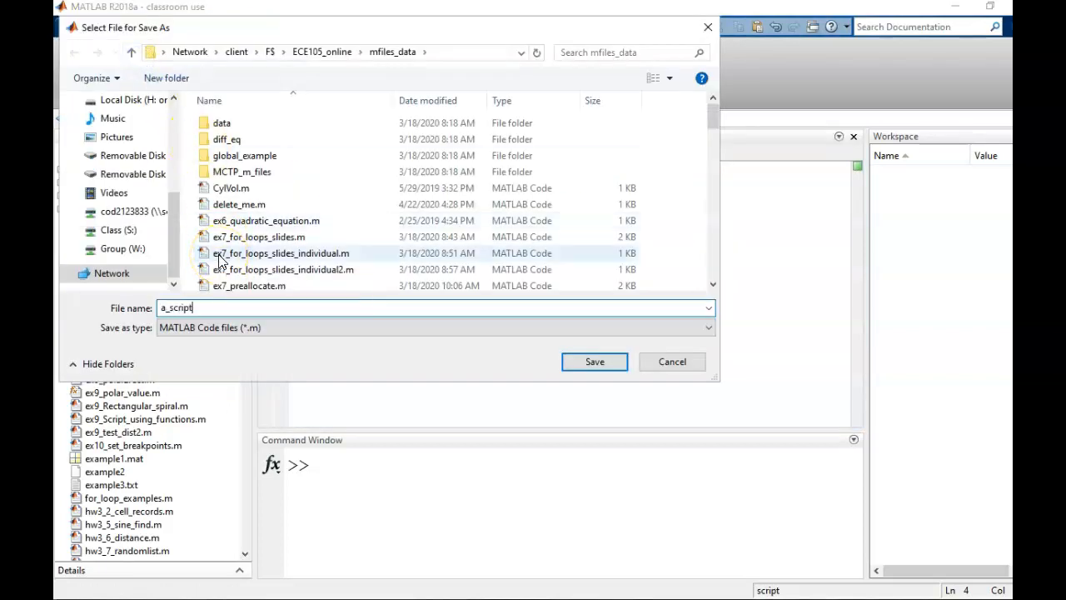
left_click(593, 362)
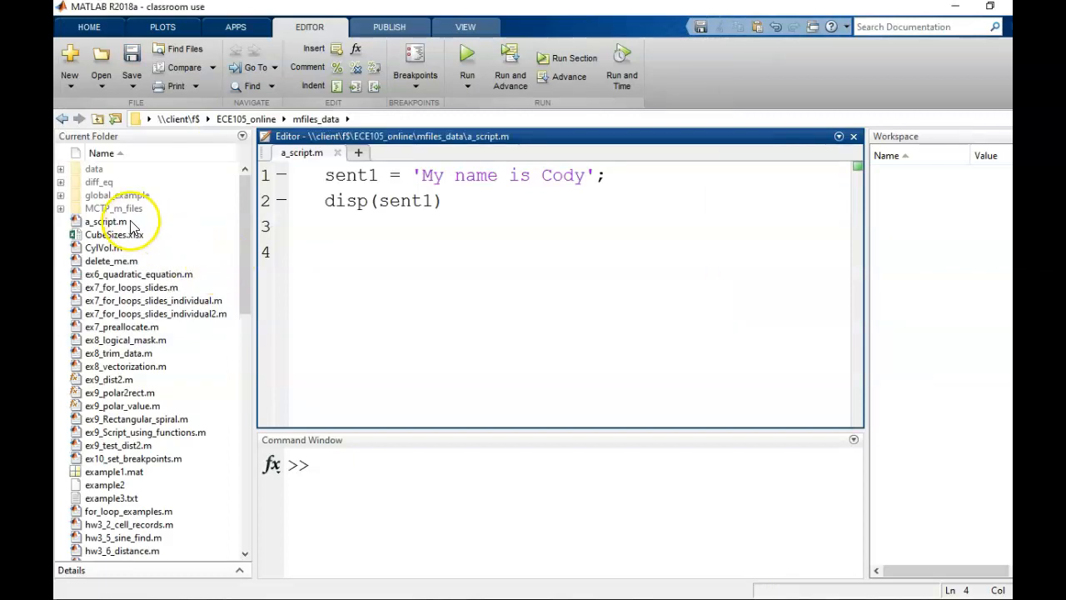
mouse_move(107, 570)
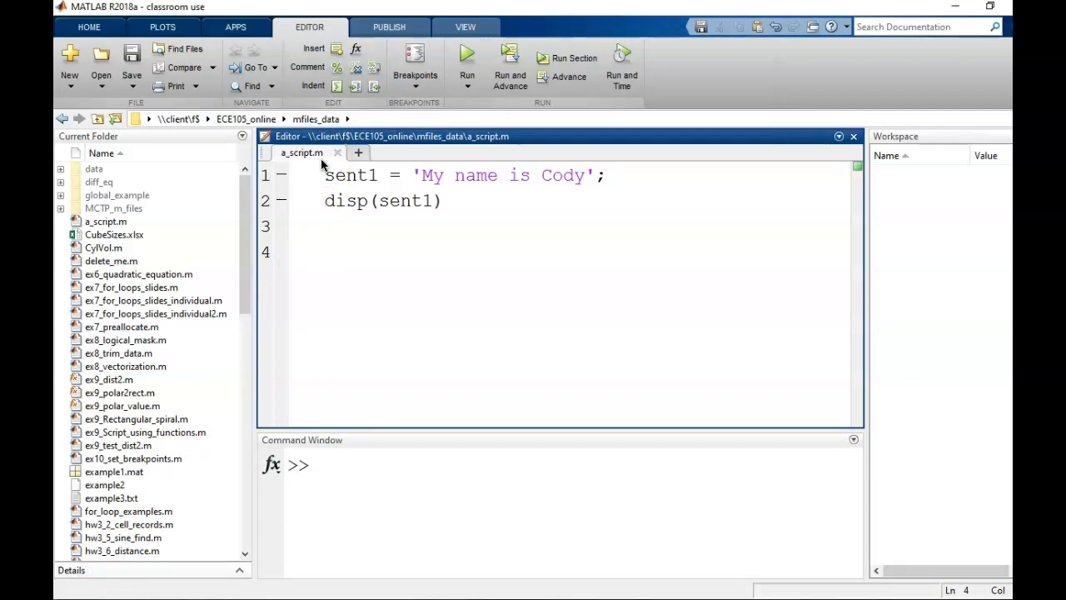
Add sent2 = 'My favorite pizza topping is artichokes'; and enter a = 1+2 at the prompt
type("sent2 = 'My favorite pizza topping is artichokes';")
type("disp(sent2")
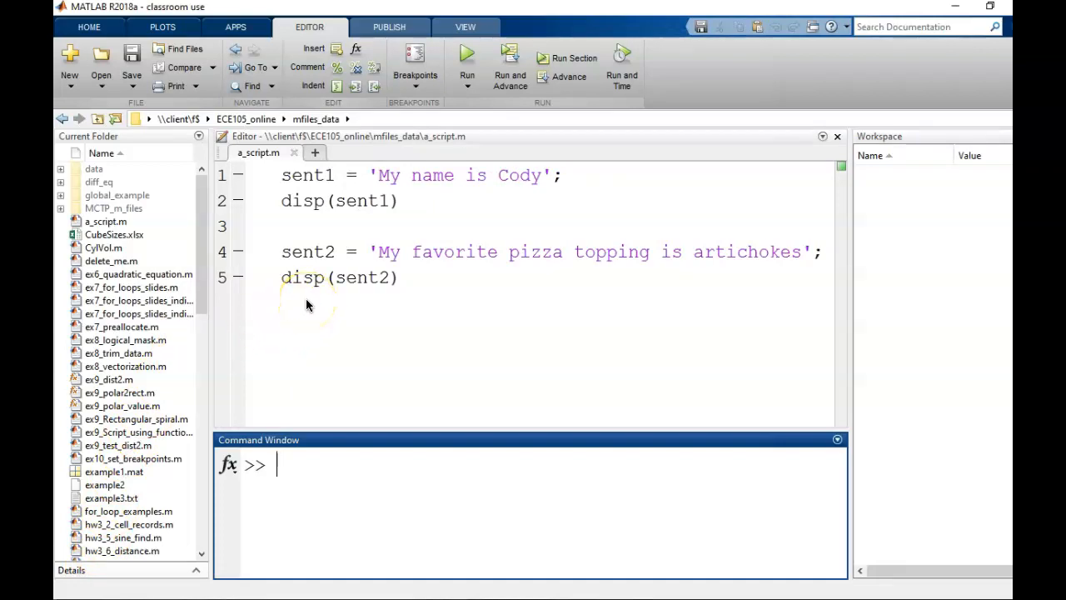
type("a")
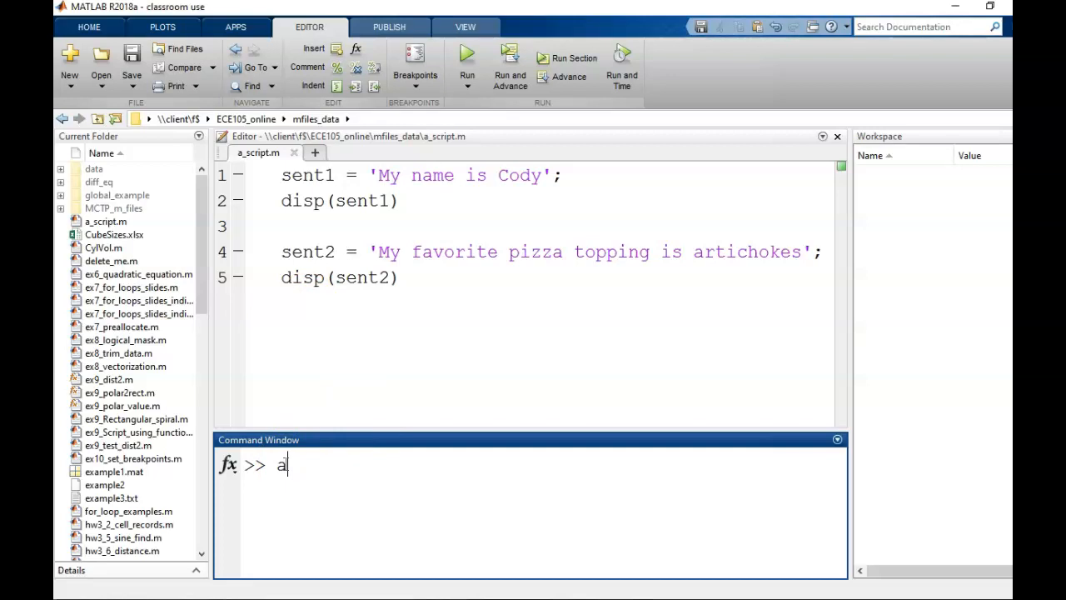
type("= 1+2")
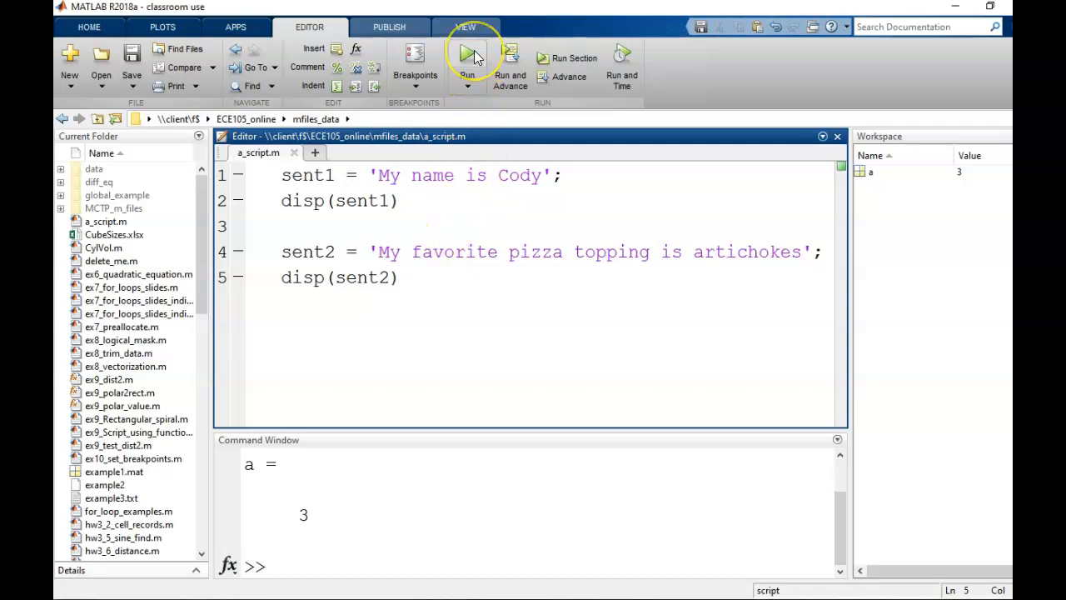
Run a_script from the Editor to print both sentences
left_click(467, 54)
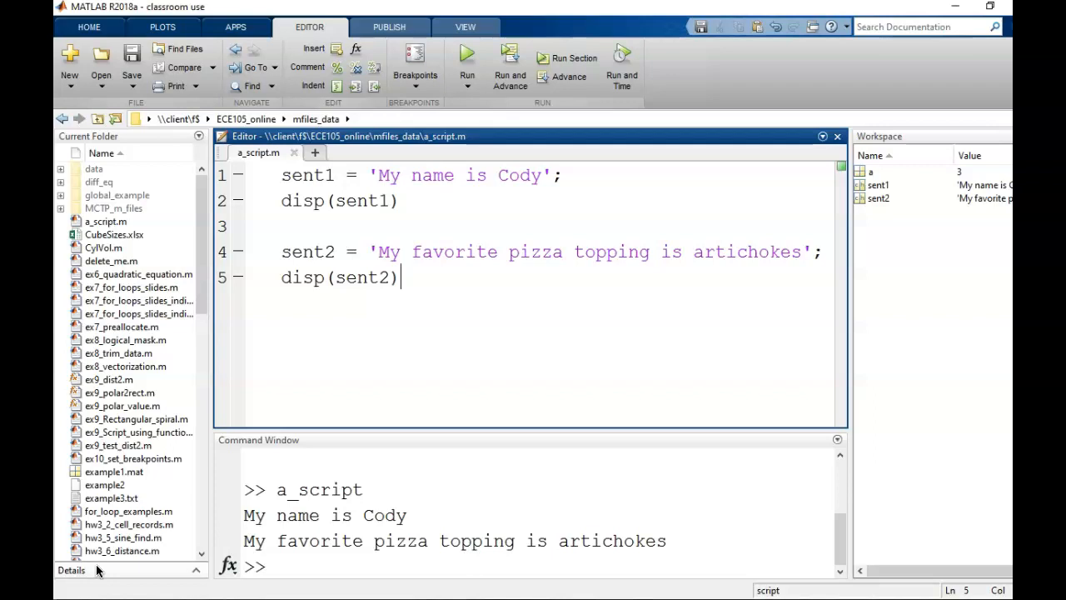
mouse_move(107, 569)
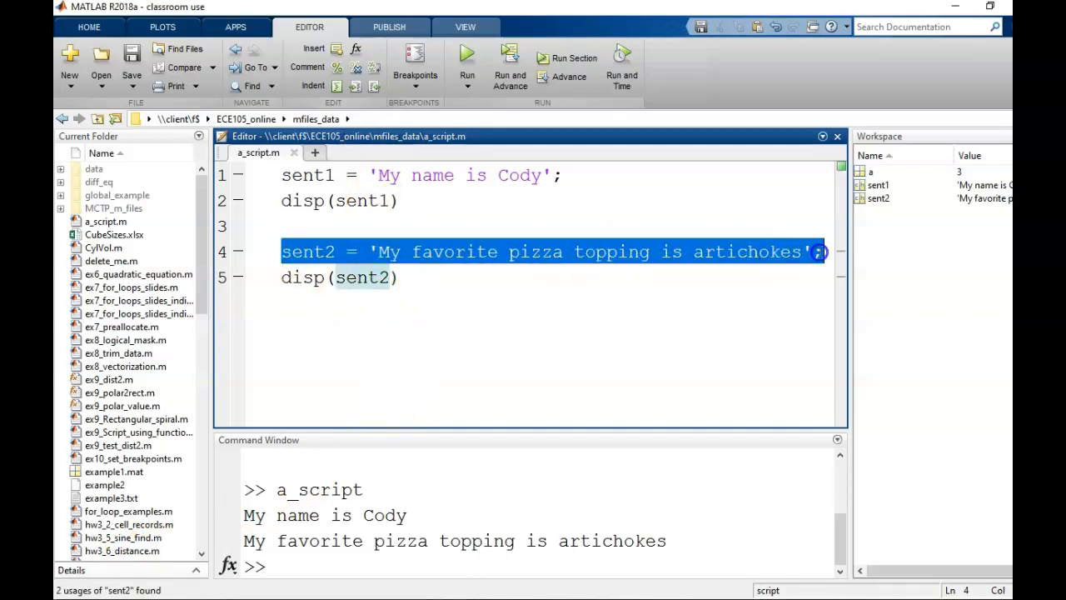
Copy the sent2 assignment line and paste it just below line 1
right_click(549, 252)
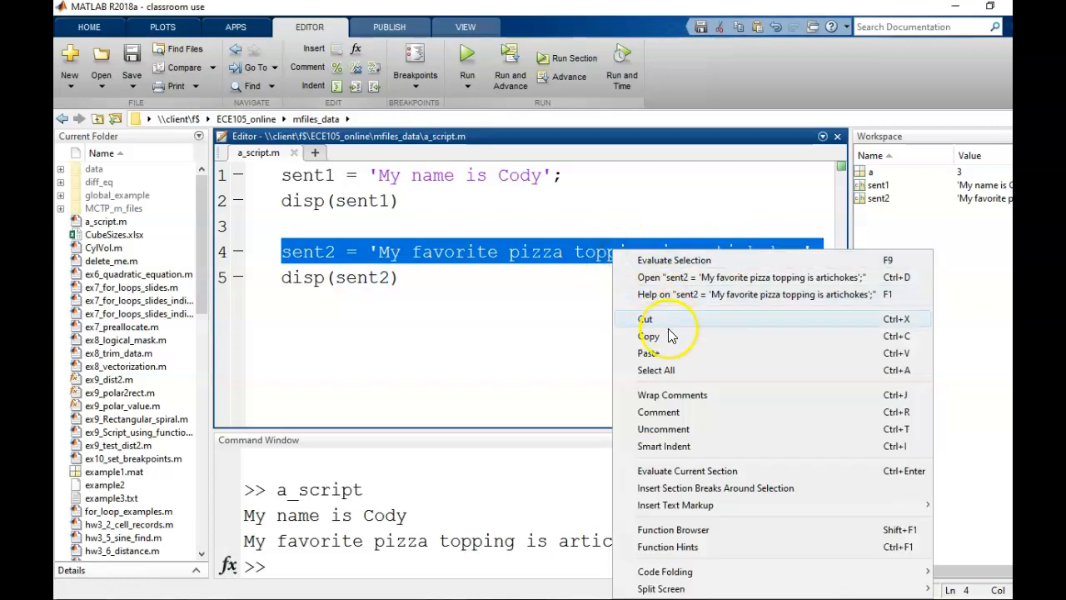
left_click(283, 201)
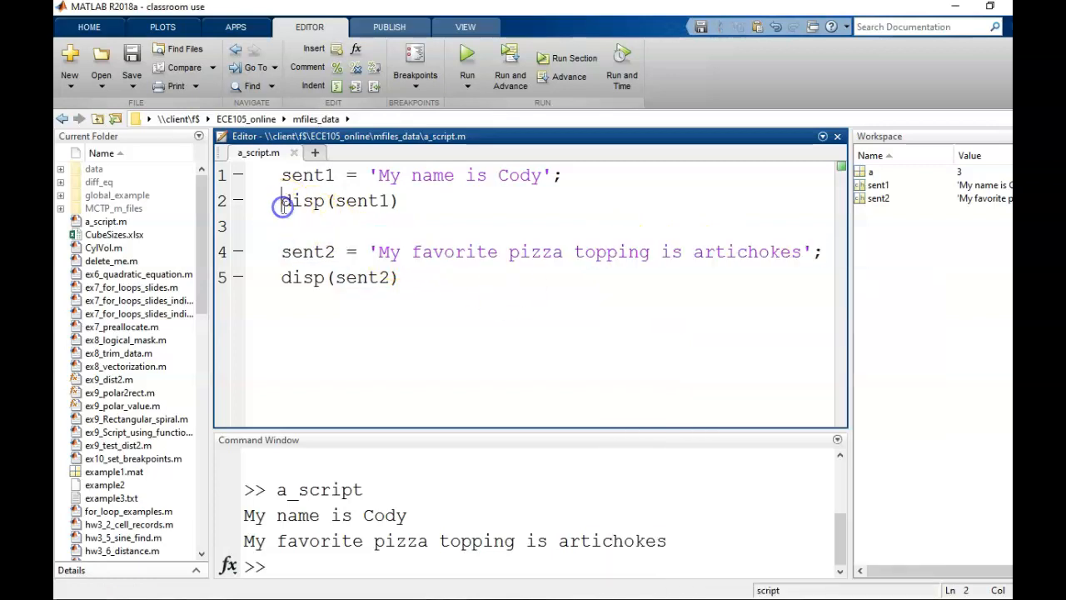
right_click(287, 204)
type("%%")
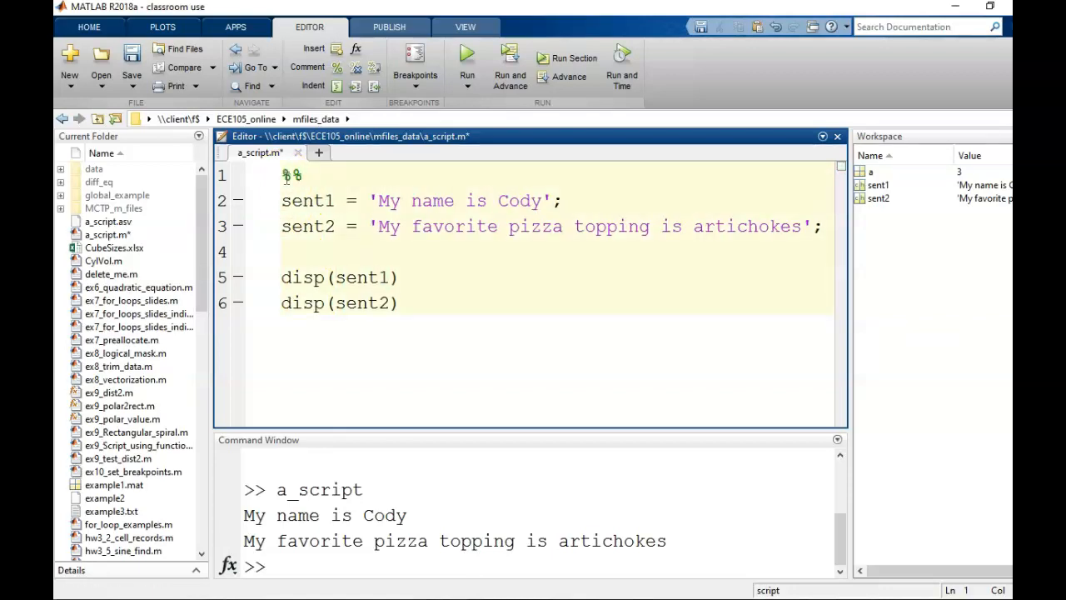
Title the first section 'define sentences'
type("de")
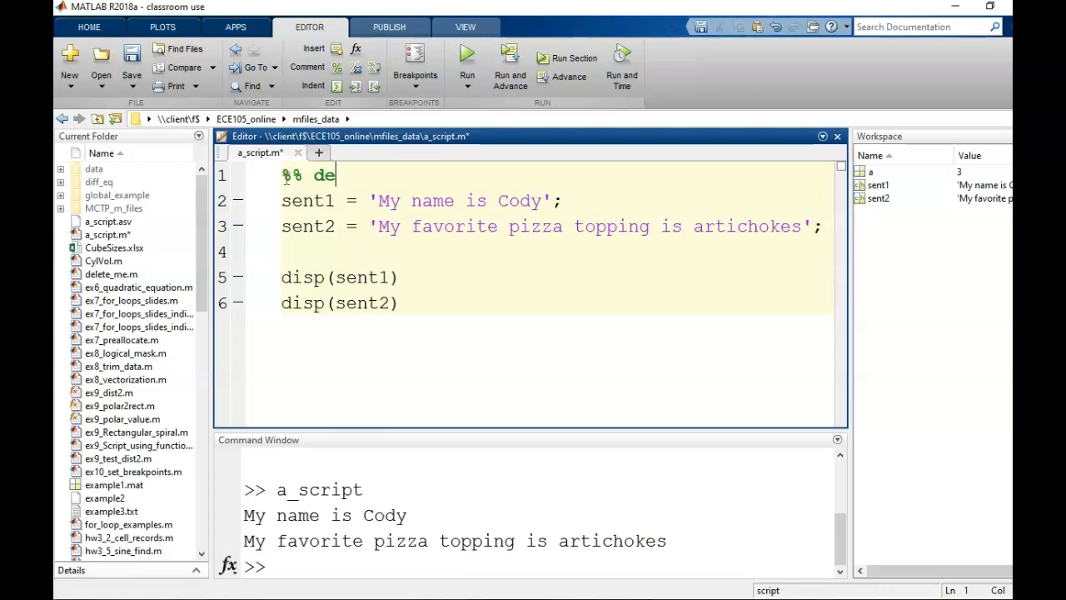
type("fine sentence")
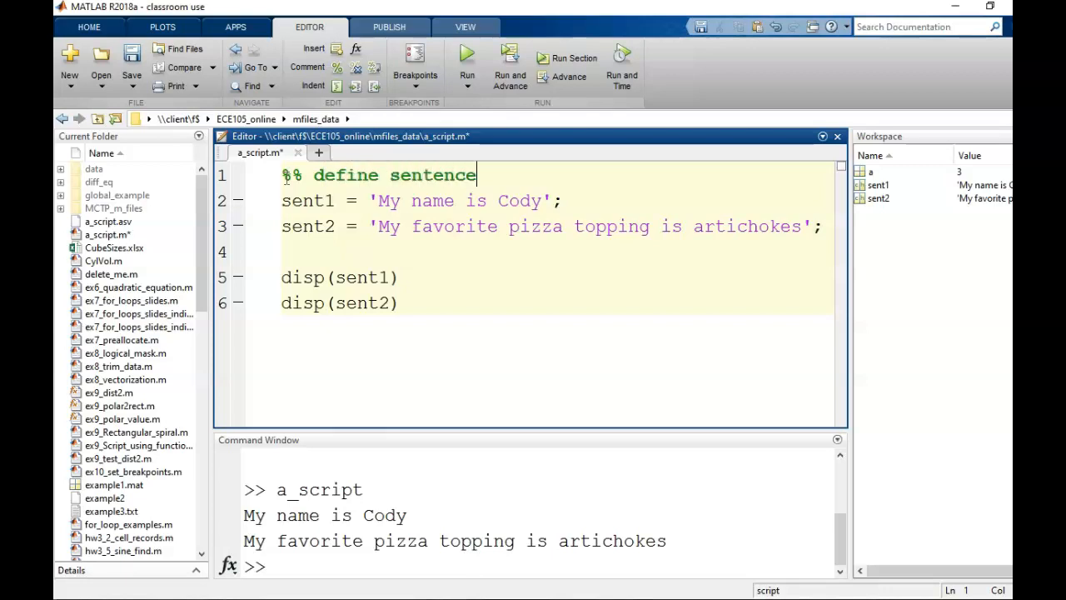
type("s")
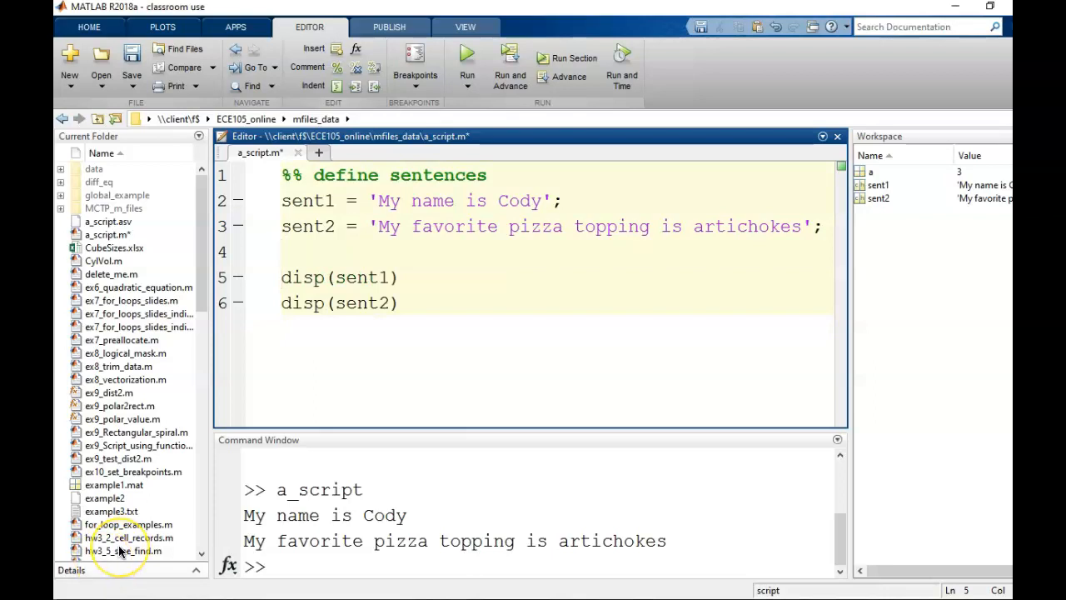
Insert a '%% display sentences' heading above the disp lines and save the script
key("enter")
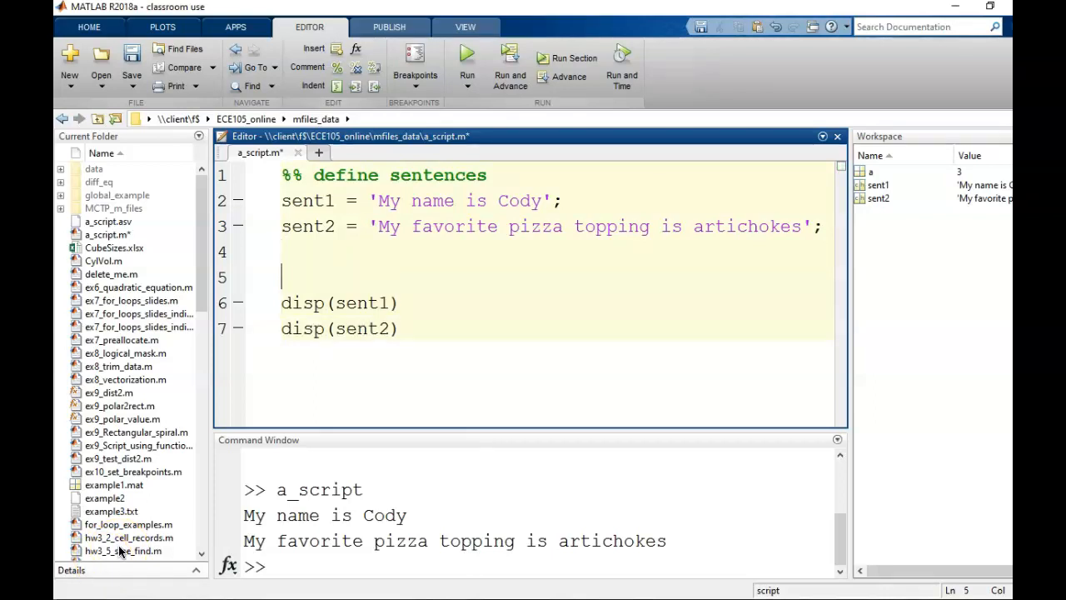
type("%%")
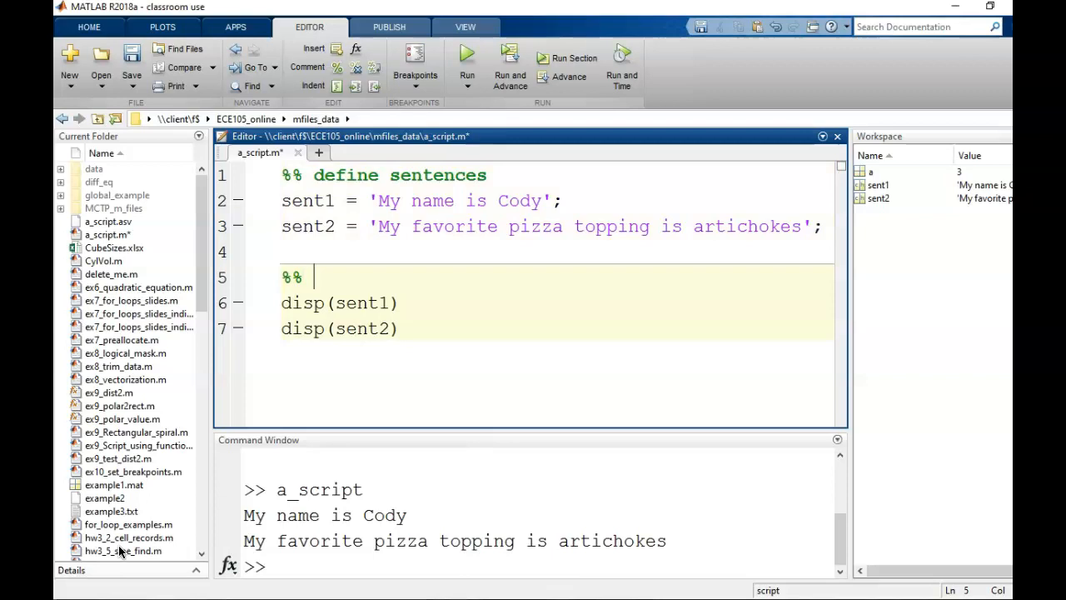
type("display s")
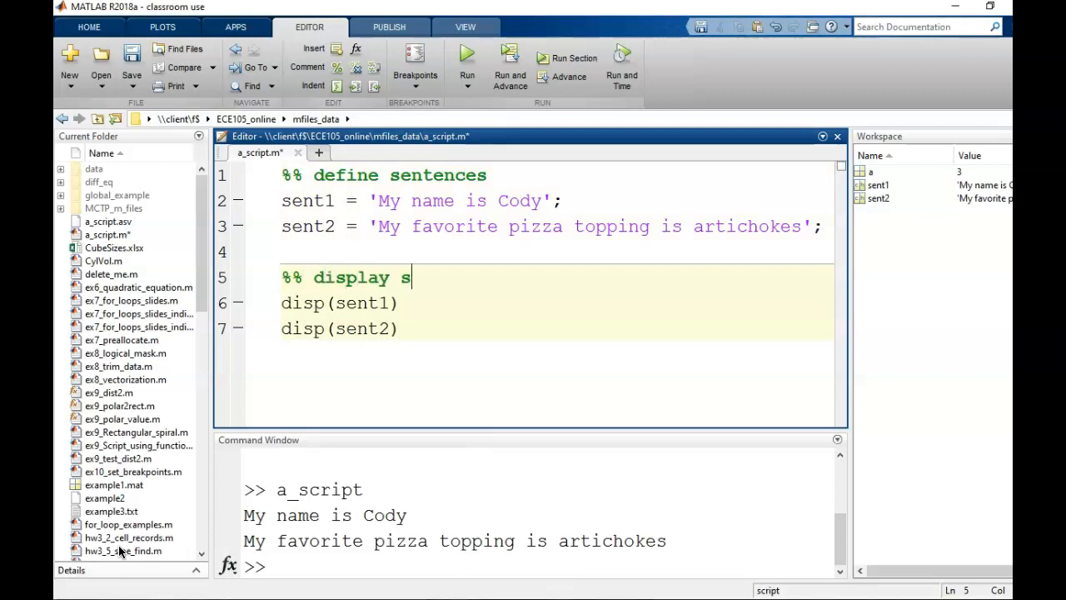
type("entences")
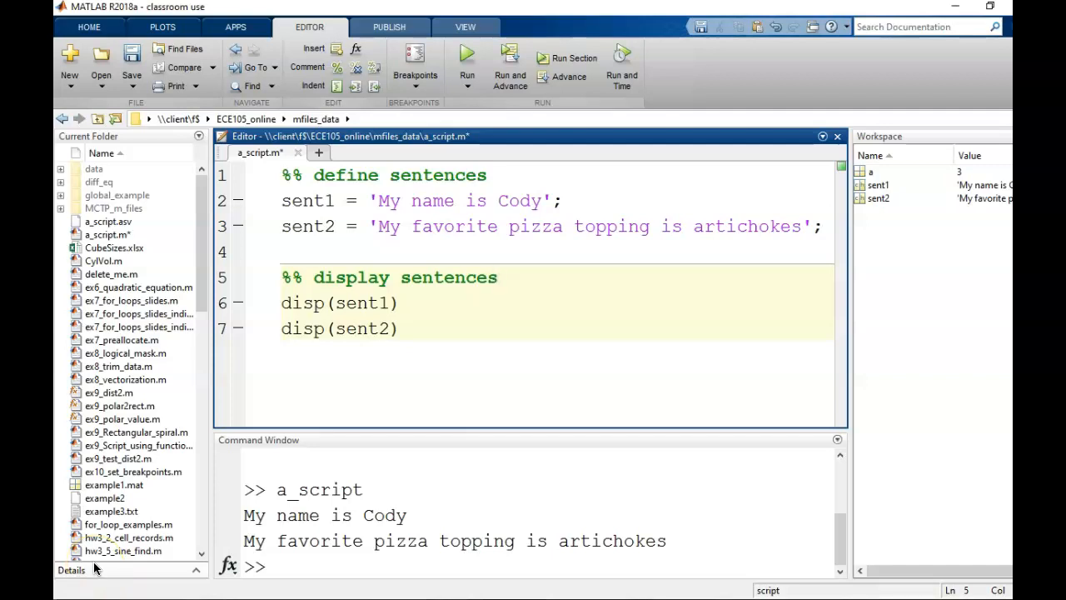
left_click(497, 277)
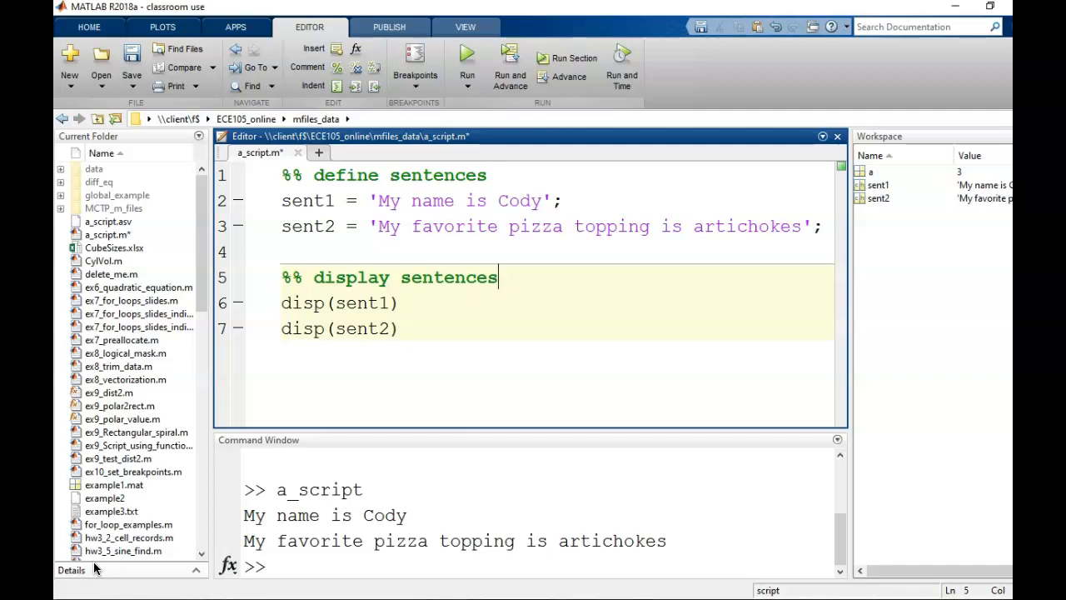
left_click(285, 174)
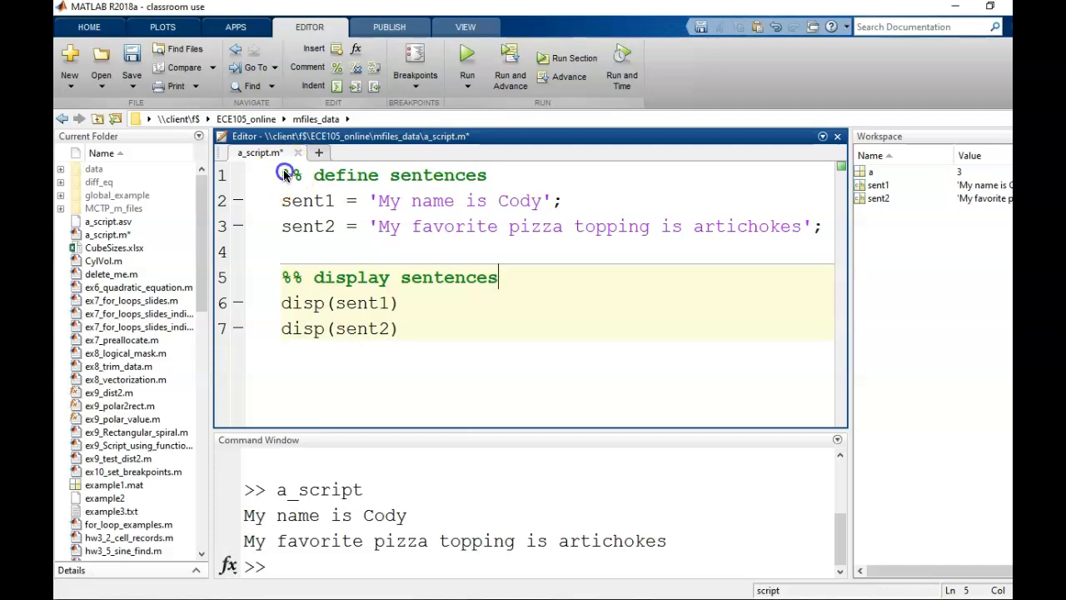
left_click(466, 58)
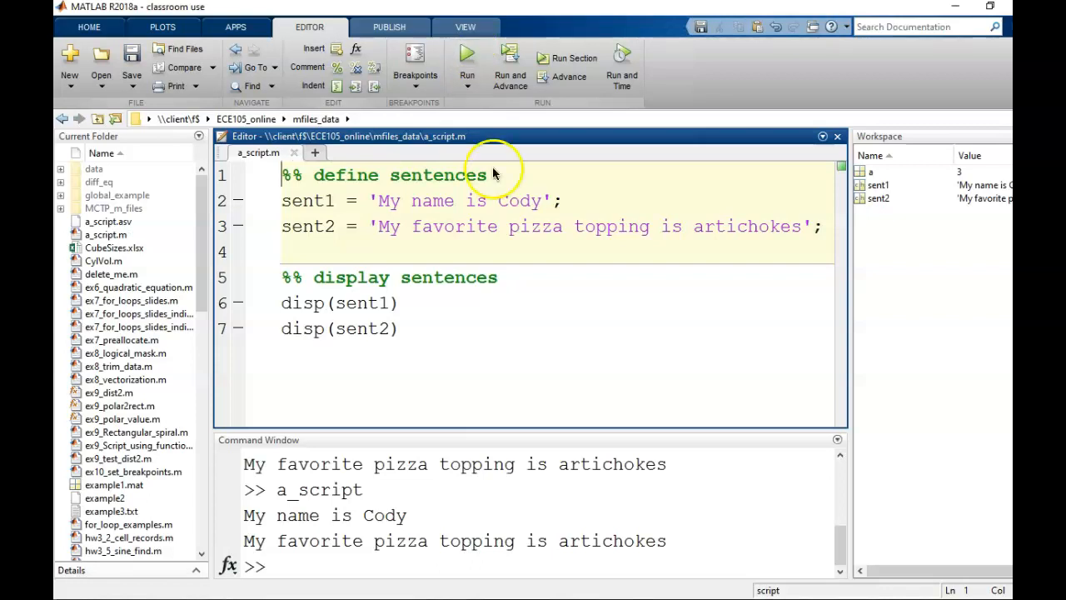
Open Edit Publishing Options for a_script from the Publish tab's dropdown
left_click(389, 27)
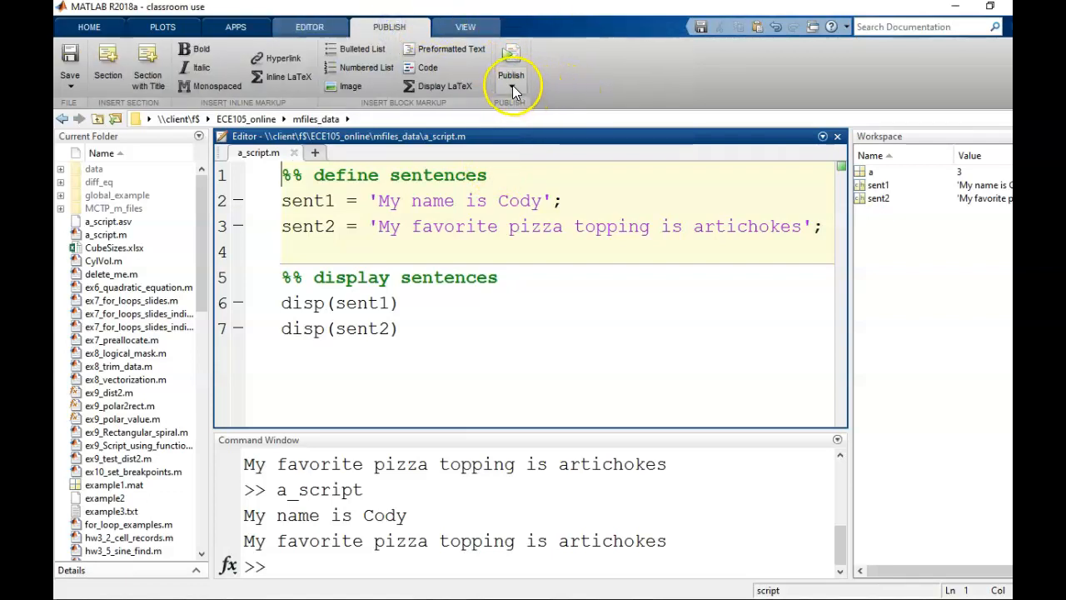
left_click(510, 75)
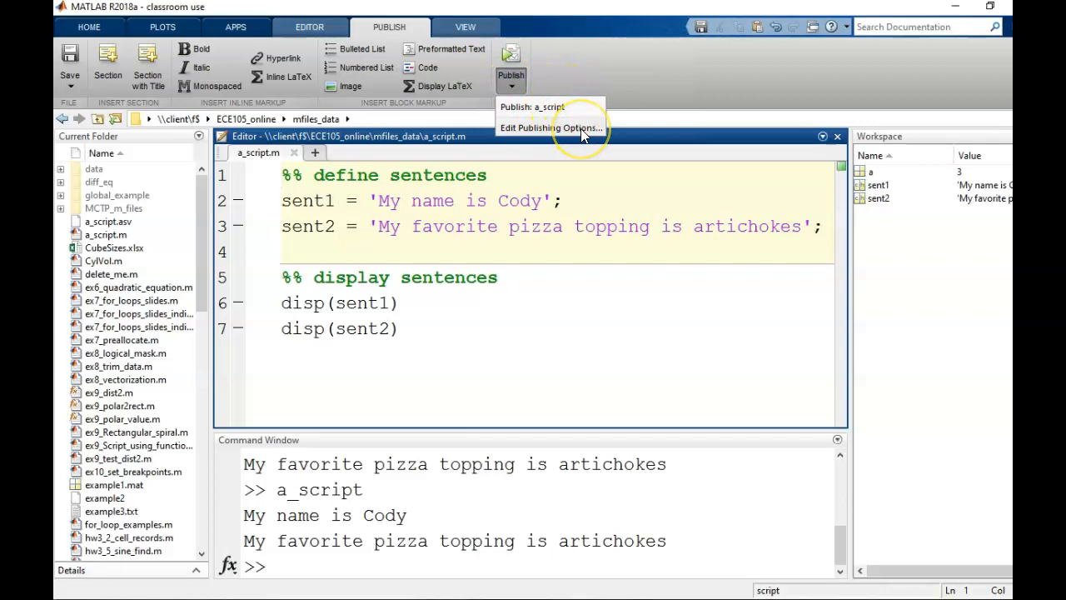
left_click(549, 127)
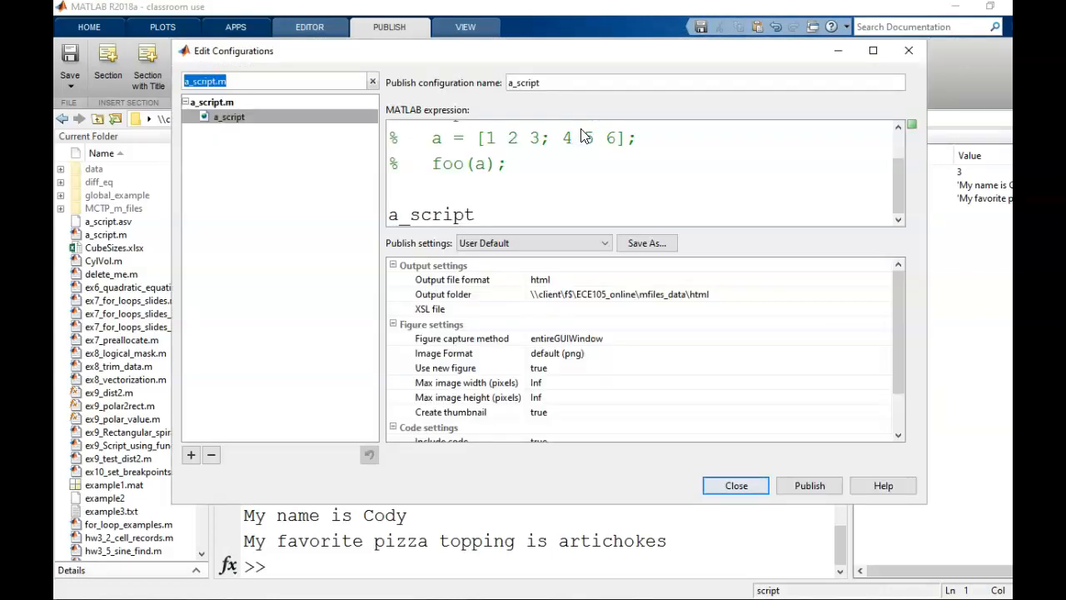
type("5")
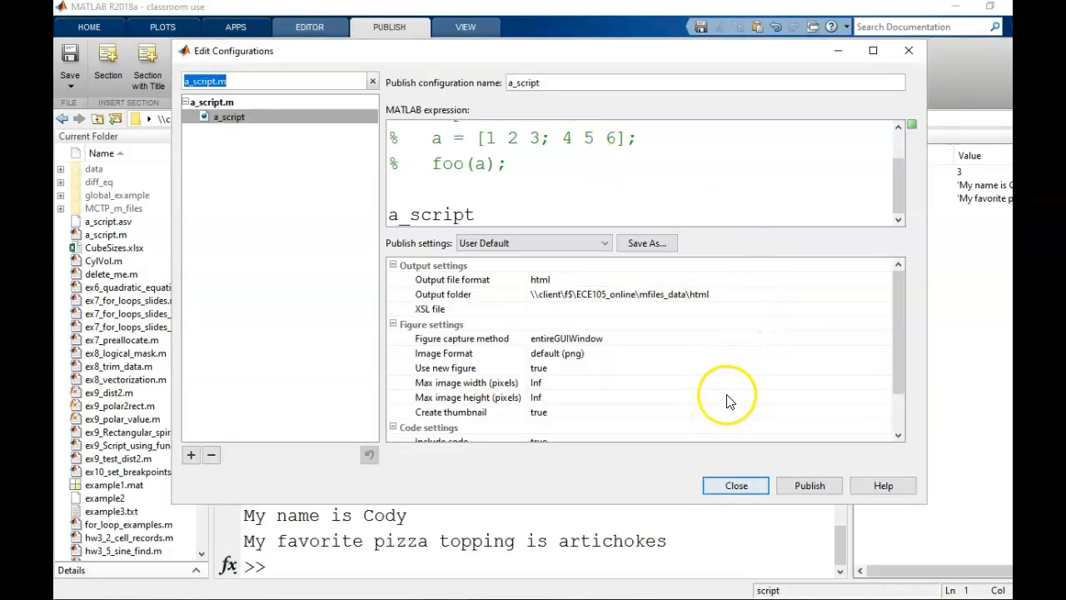
mouse_move(729, 396)
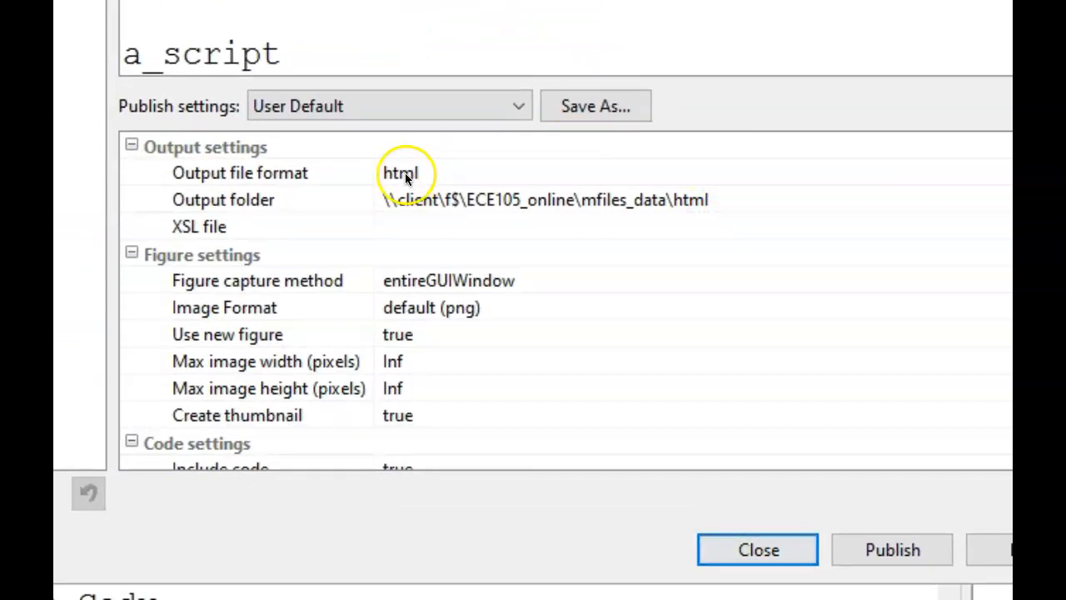
Set output format to pdf and output folder to mfiles_data\final_pdfs
left_click(402, 173)
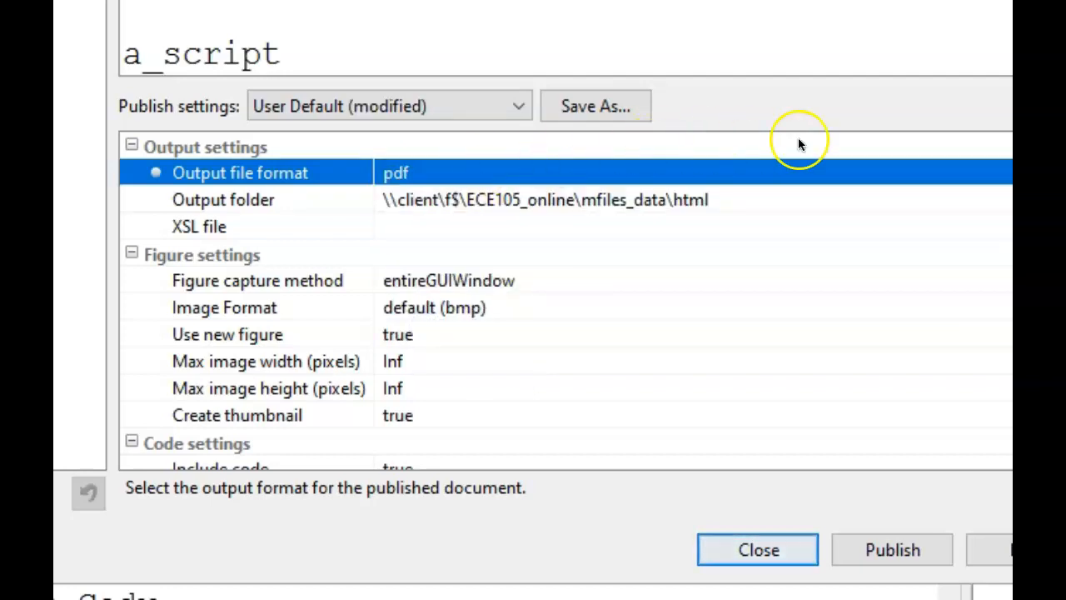
mouse_move(766, 208)
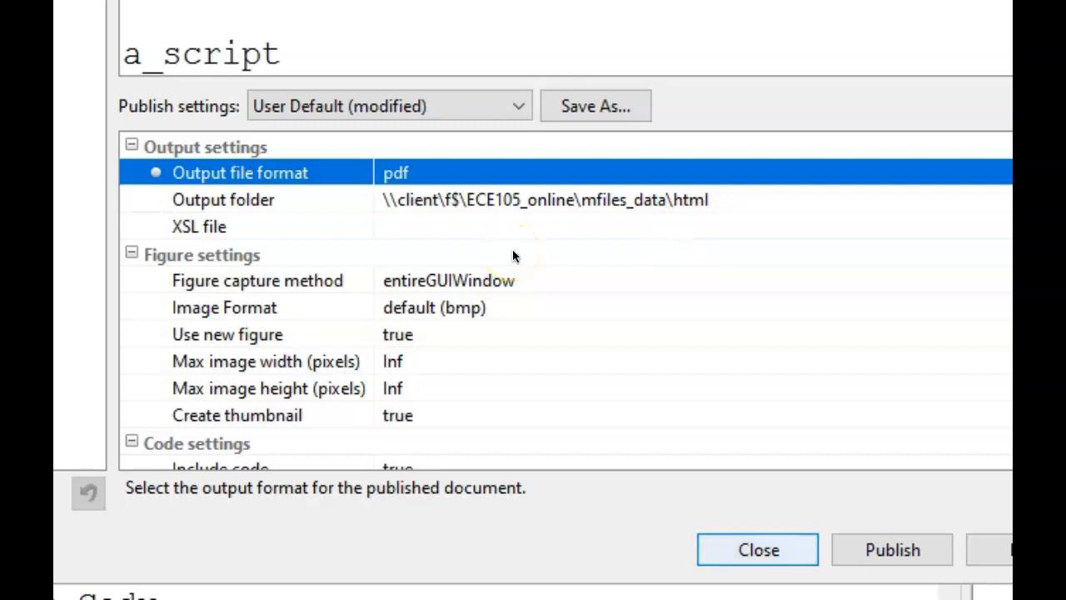
mouse_move(760, 222)
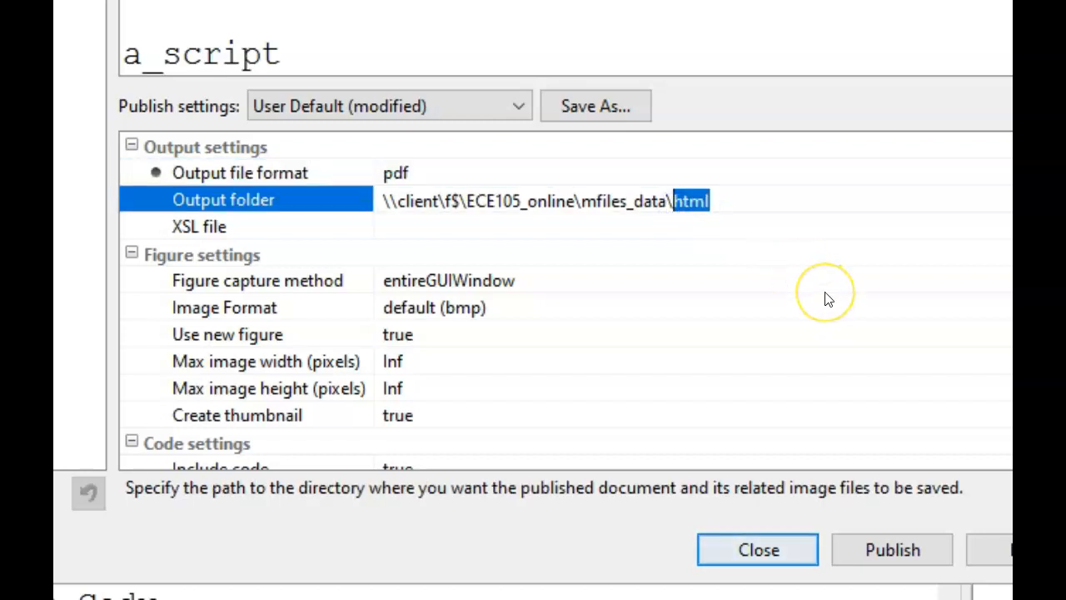
type("final_pdfs")
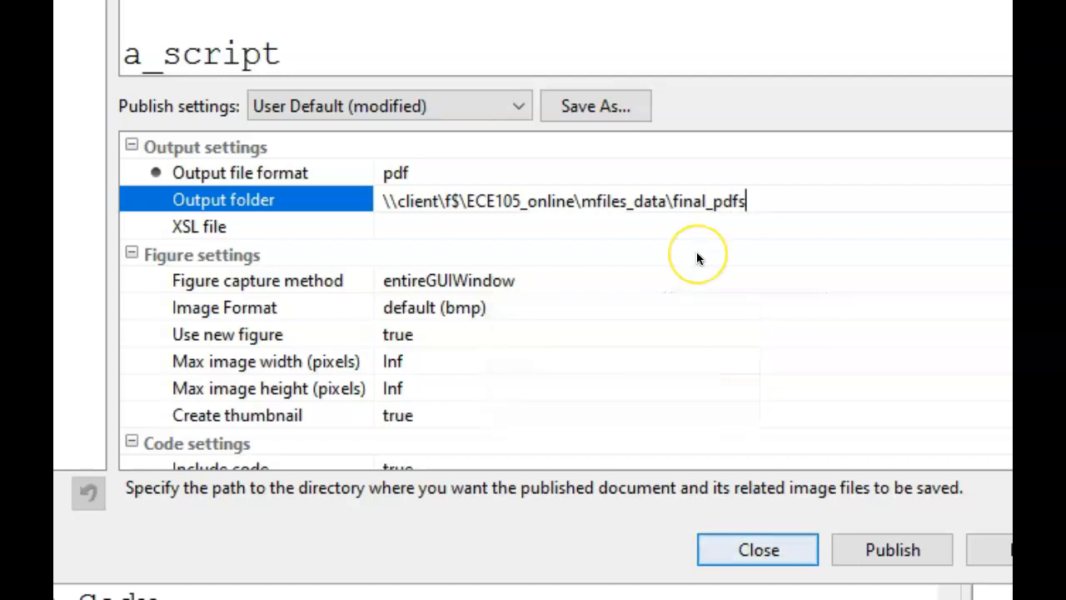
mouse_move(697, 256)
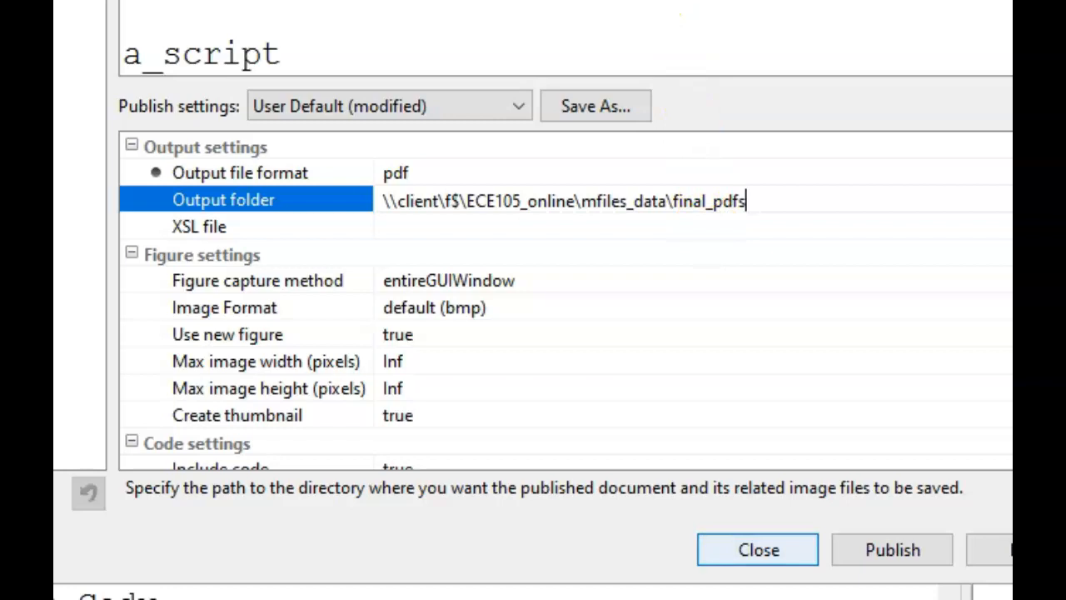
Save the publish settings as 'taco' and publish a_script to PDF
left_click(595, 105)
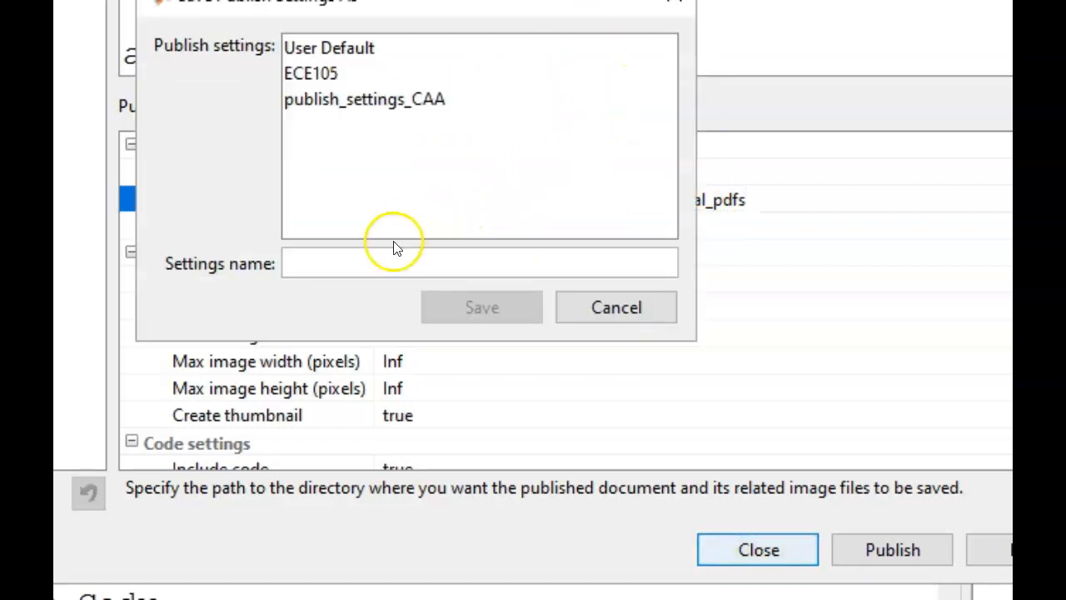
type("taco")
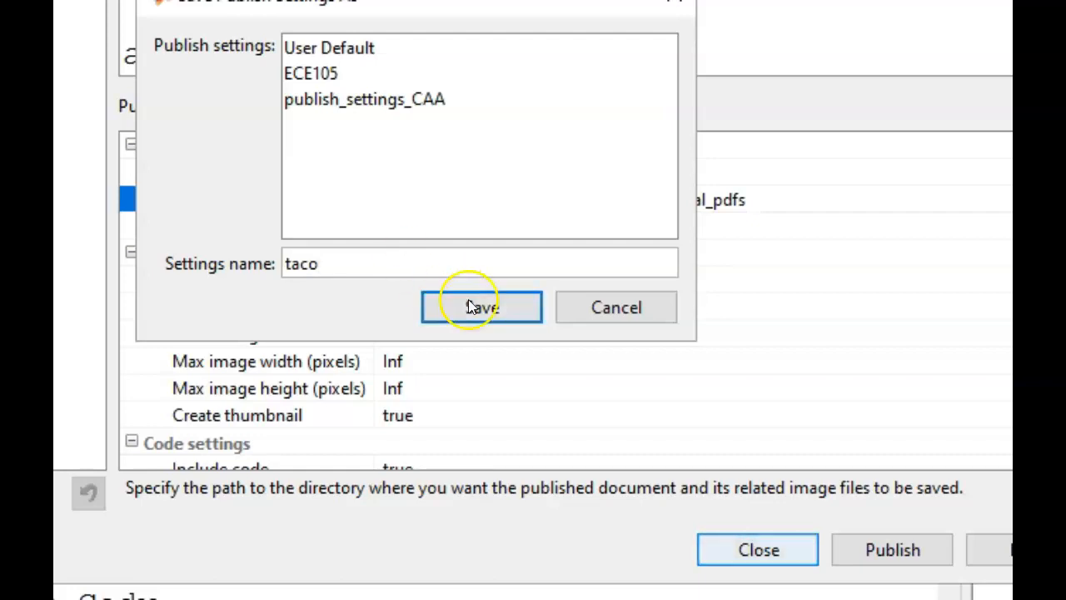
left_click(480, 306)
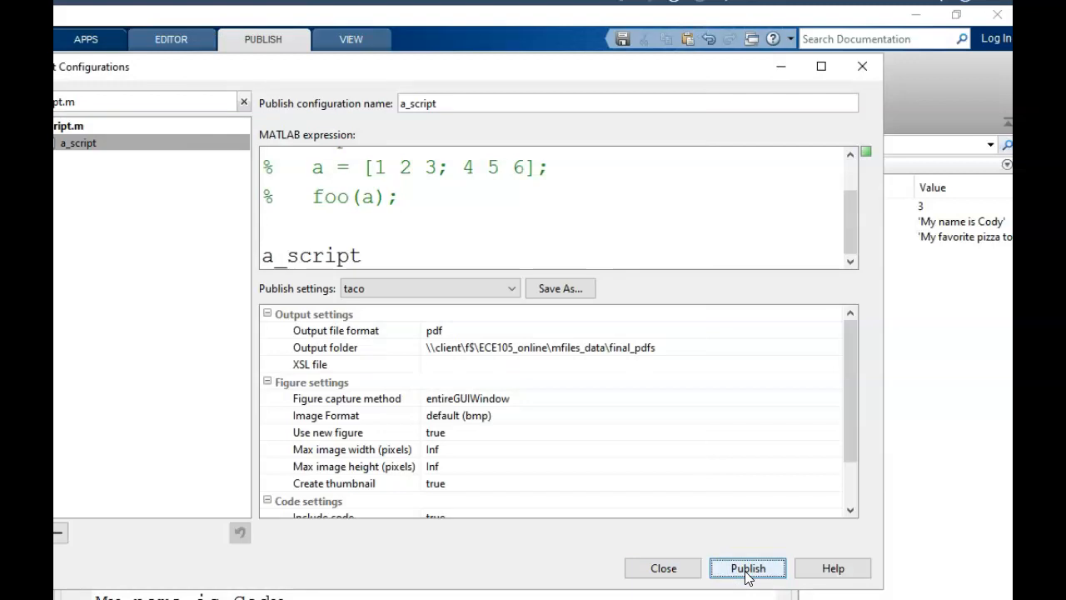
left_click(746, 567)
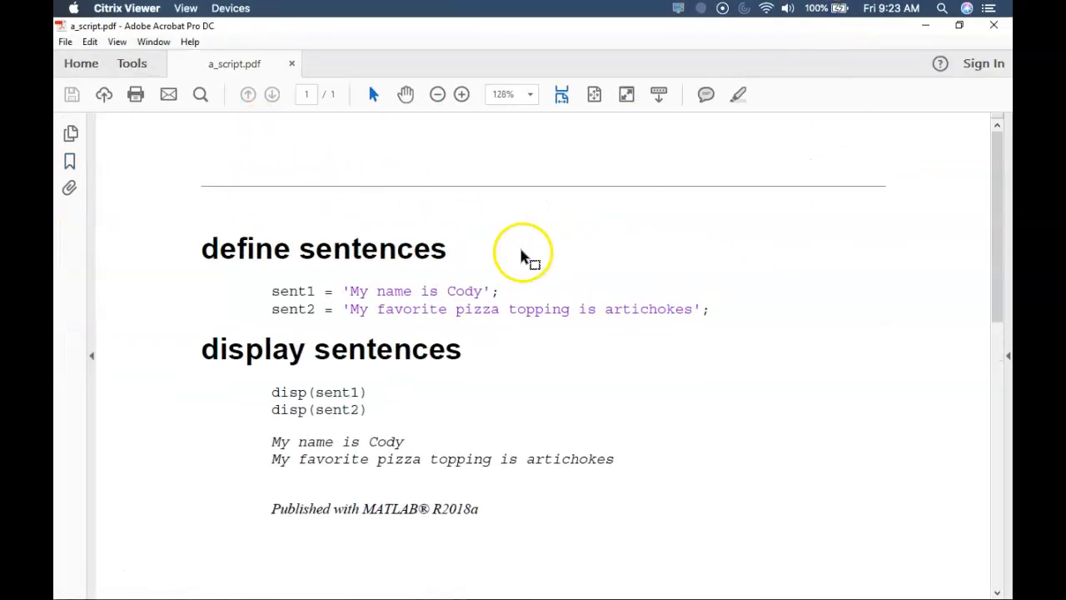
mouse_move(212, 256)
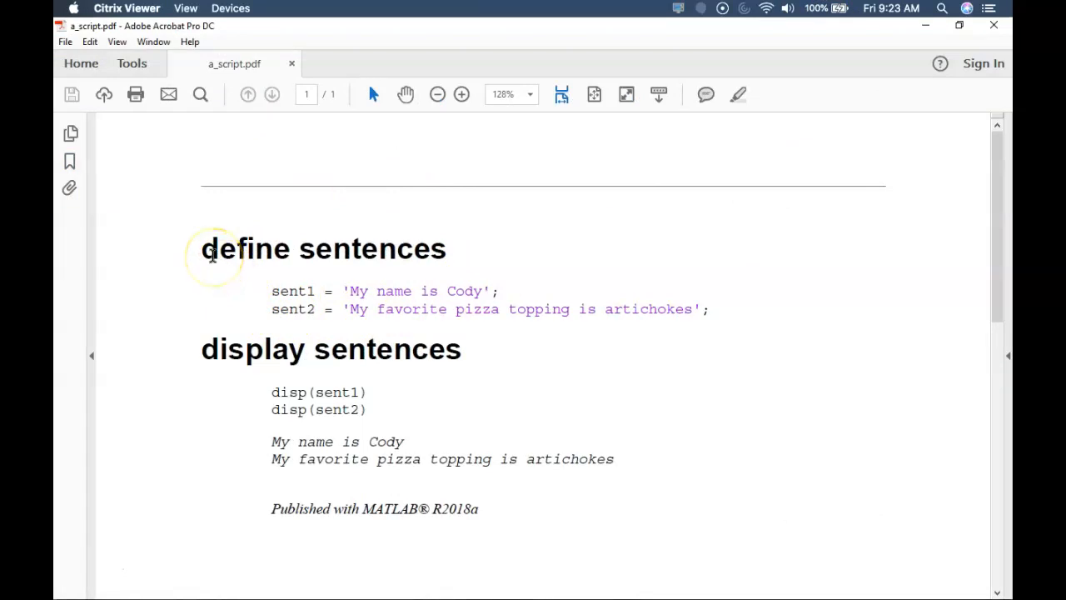
mouse_move(496, 300)
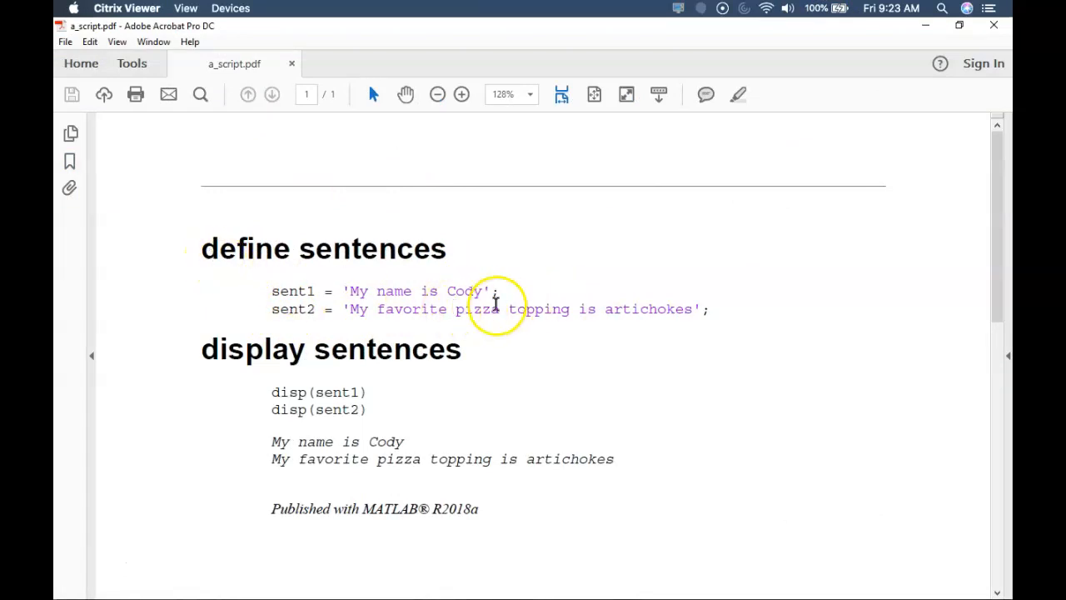
Review the published one-page a_script.pdf in Acrobat, checking both sections and their printed sentences
left_click_drag(404, 458, 614, 458)
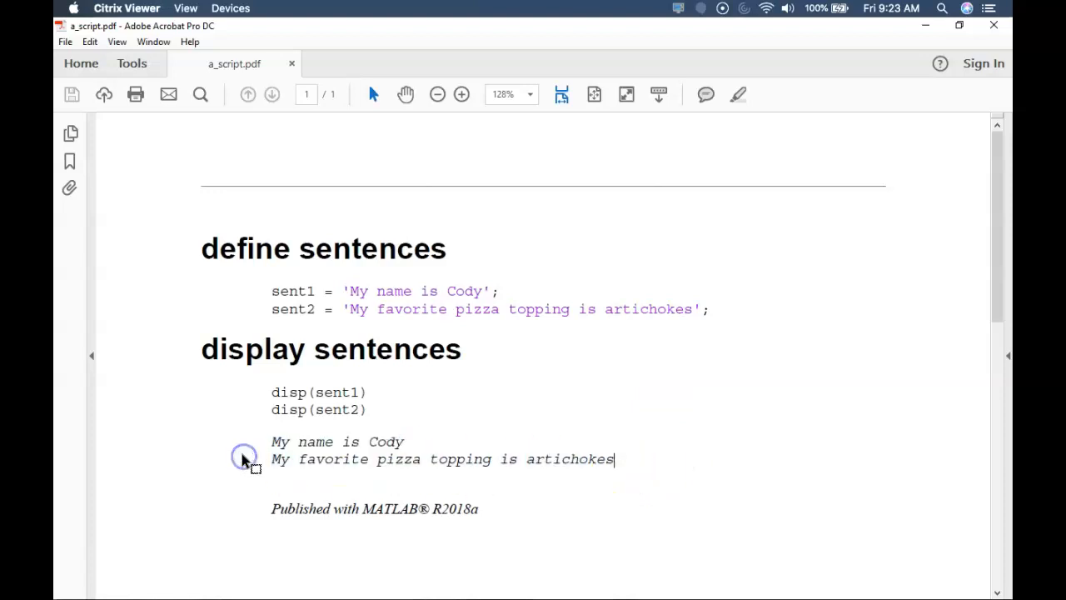
left_click(244, 456)
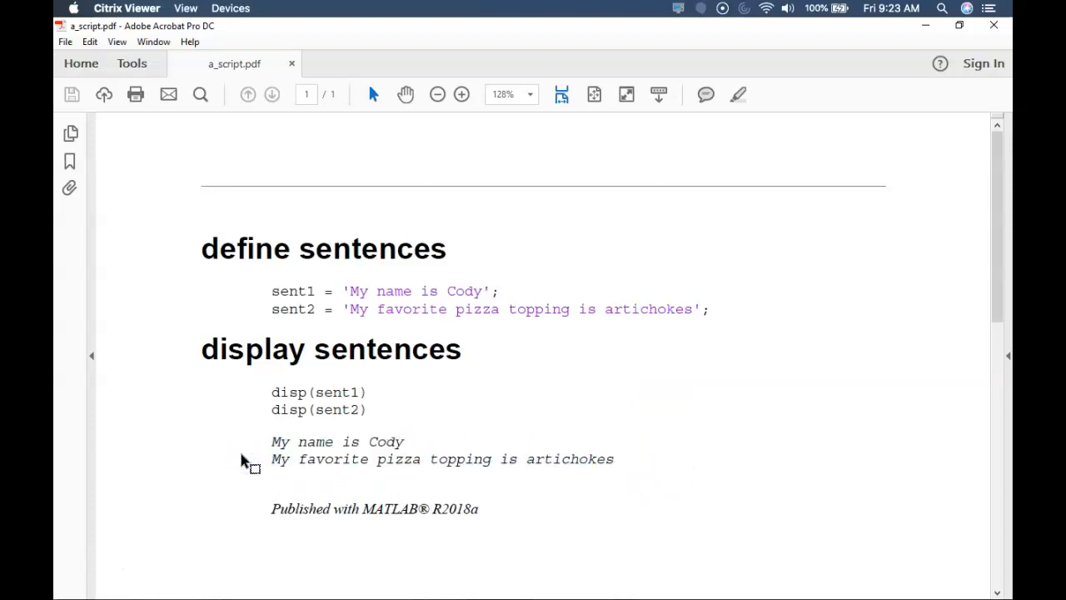